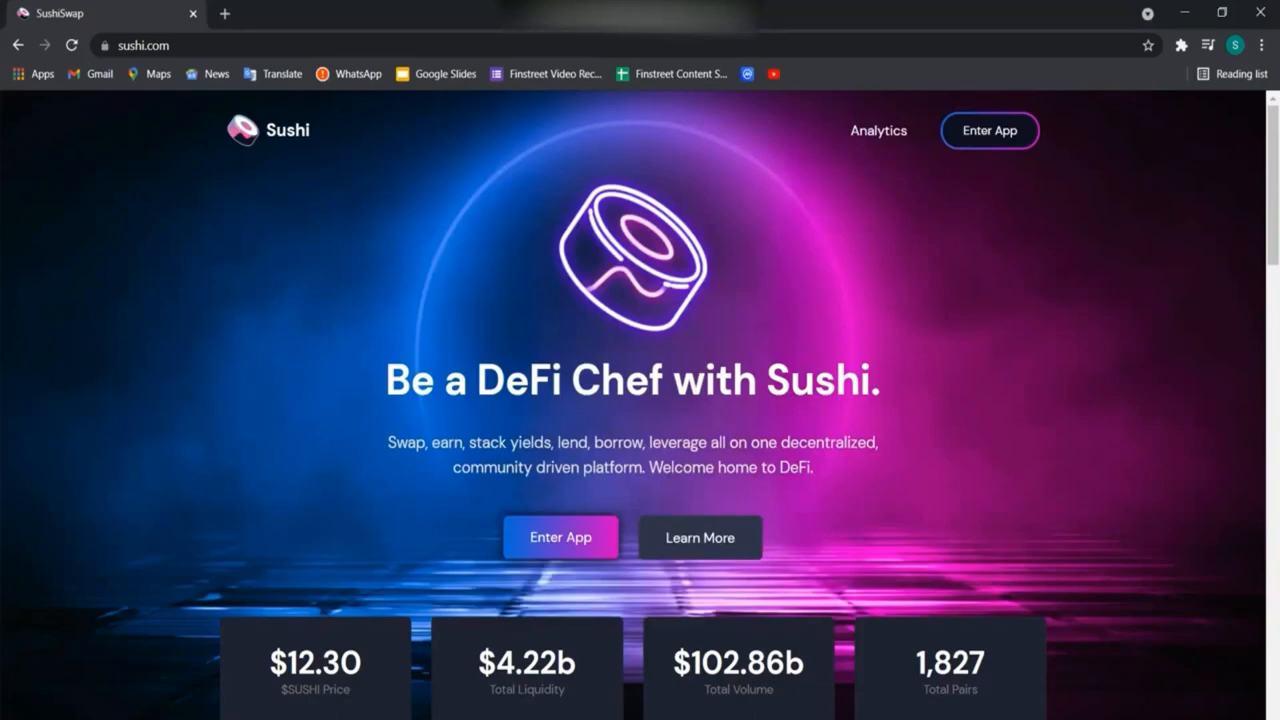
Dismiss the Select a token picker, reopen it, then close it with the X, keeping ETH as source.
scroll(down, 3)
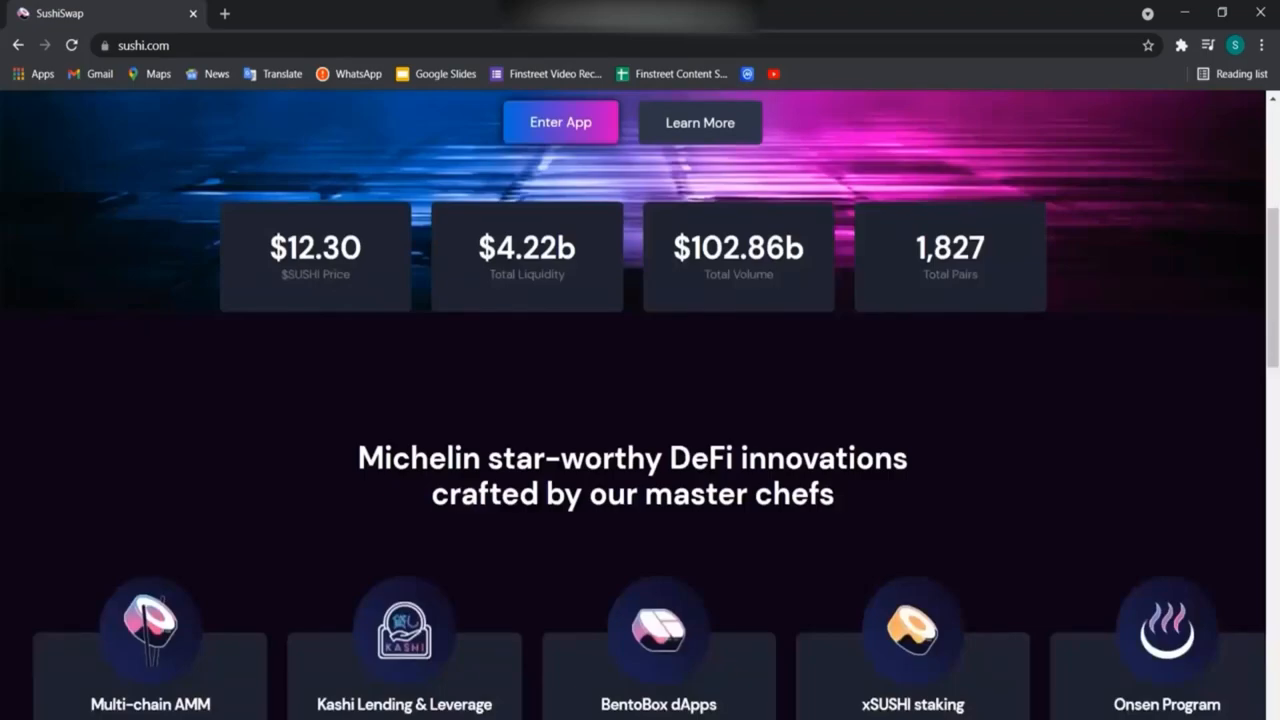
scroll(down, 3)
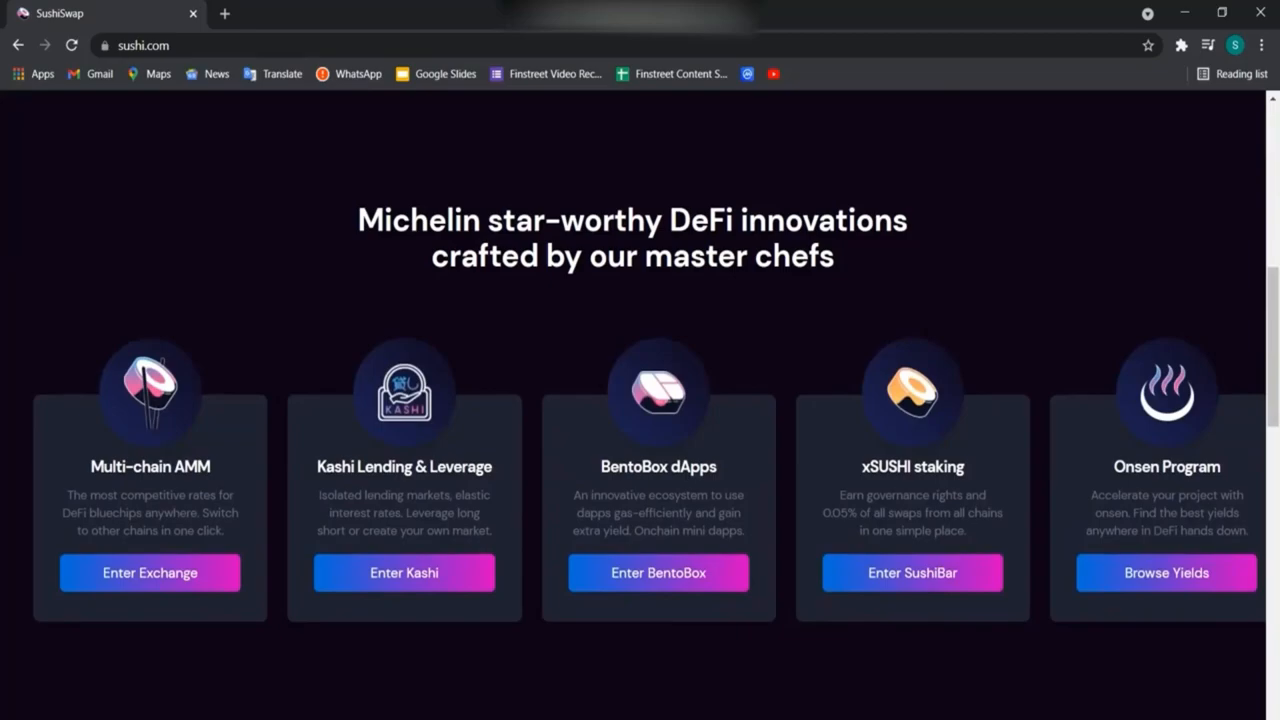
scroll(down, 3)
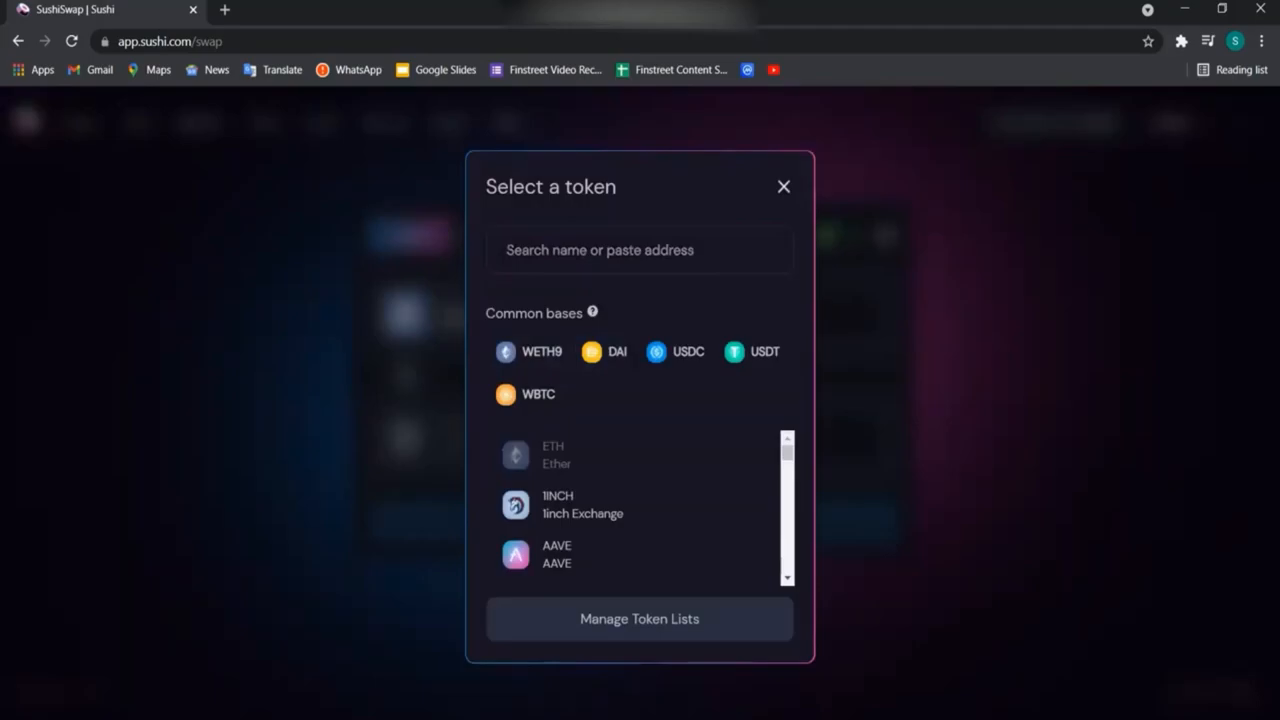
click(784, 186)
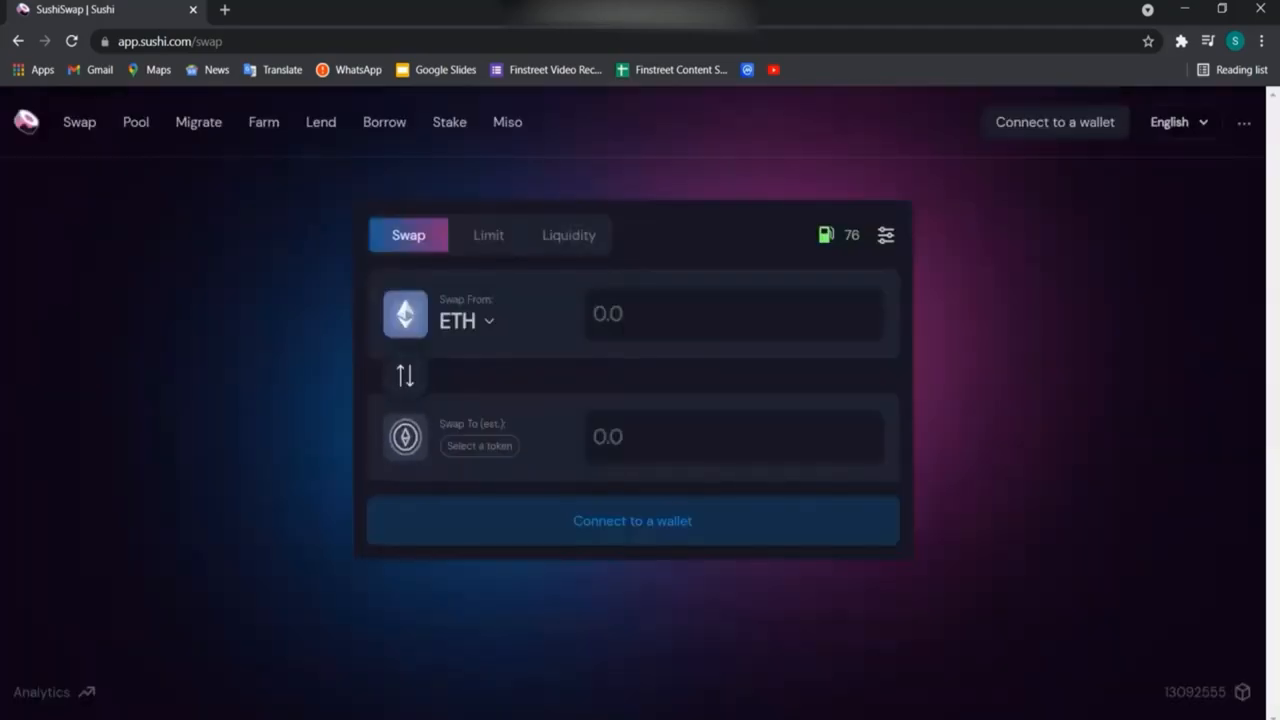
click(478, 445)
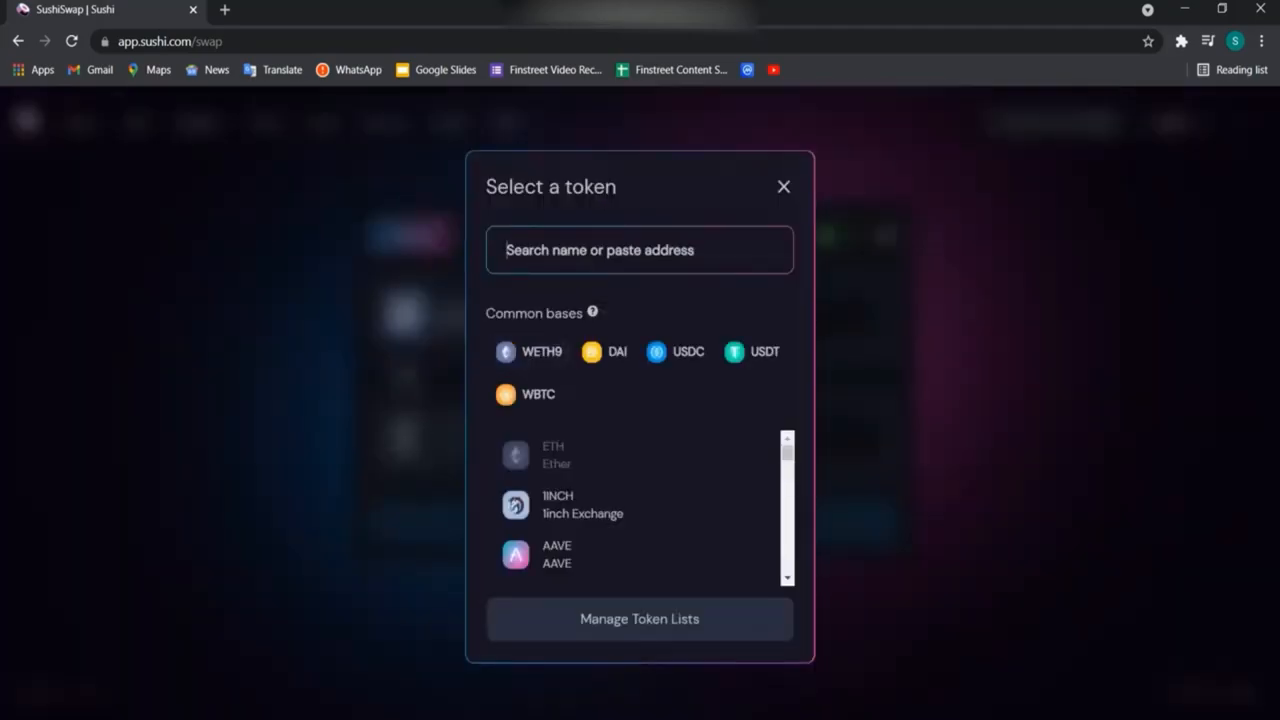
click(783, 186)
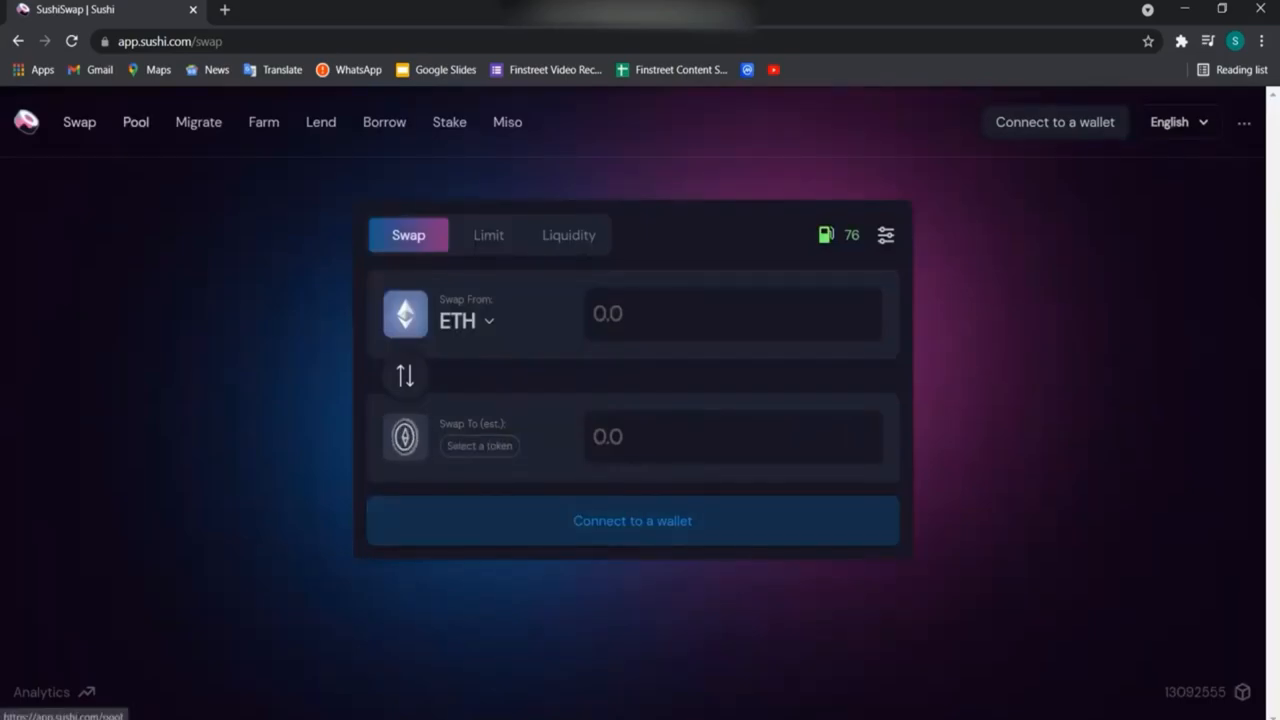
Go to the SushiSwap Farms listing and scroll through pools' TVL, rewards and APR.
click(263, 122)
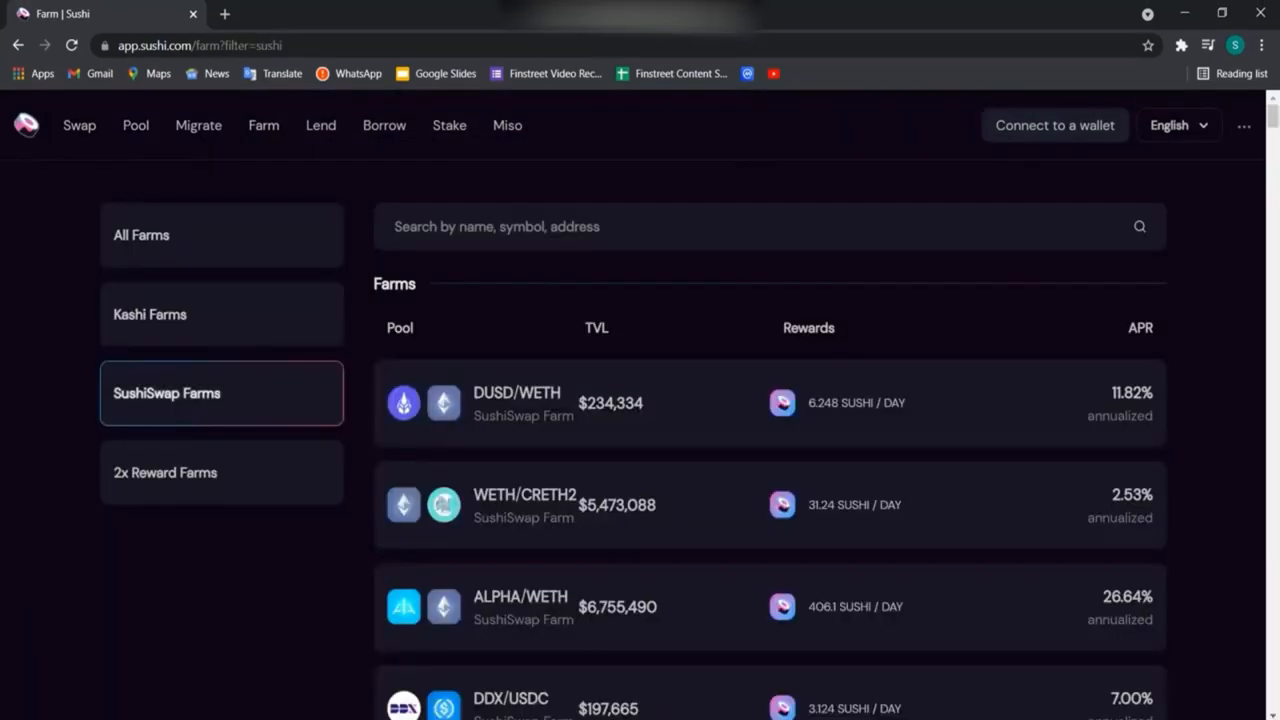
scroll(down, 3)
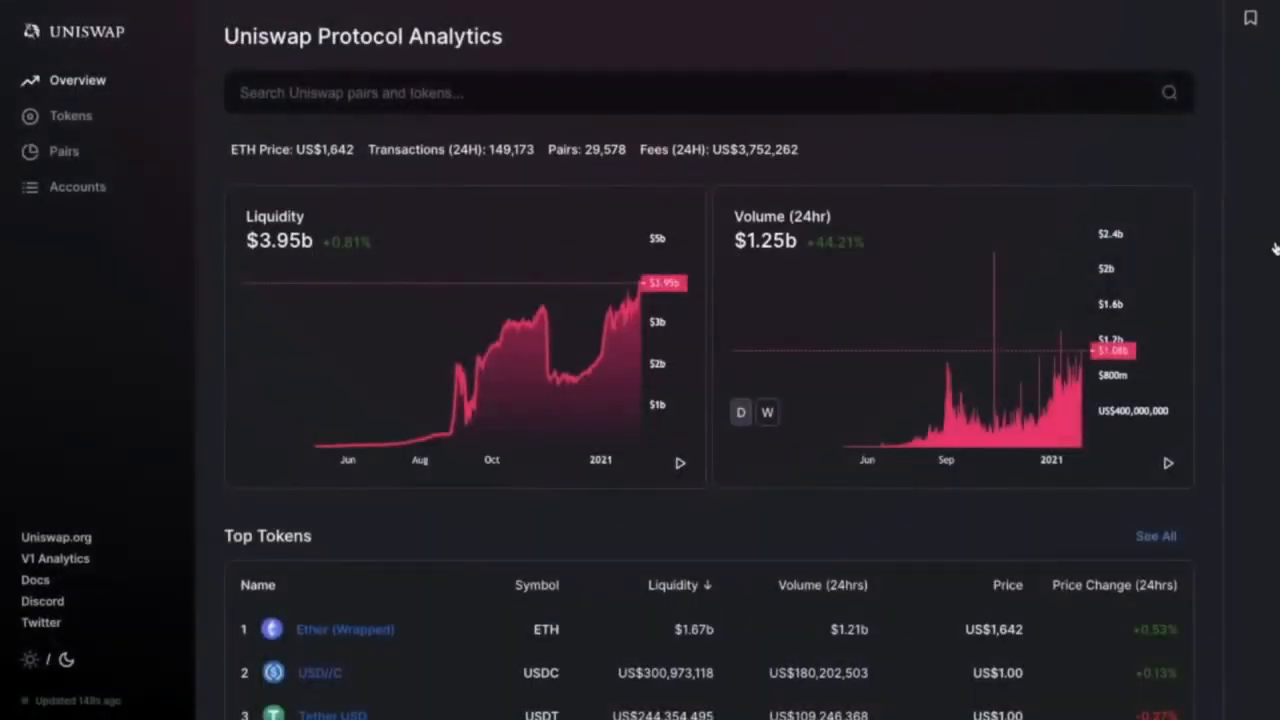
Scroll the Uniswap analytics overview, then open Manage in the token selector to view token lists.
scroll(down, 3)
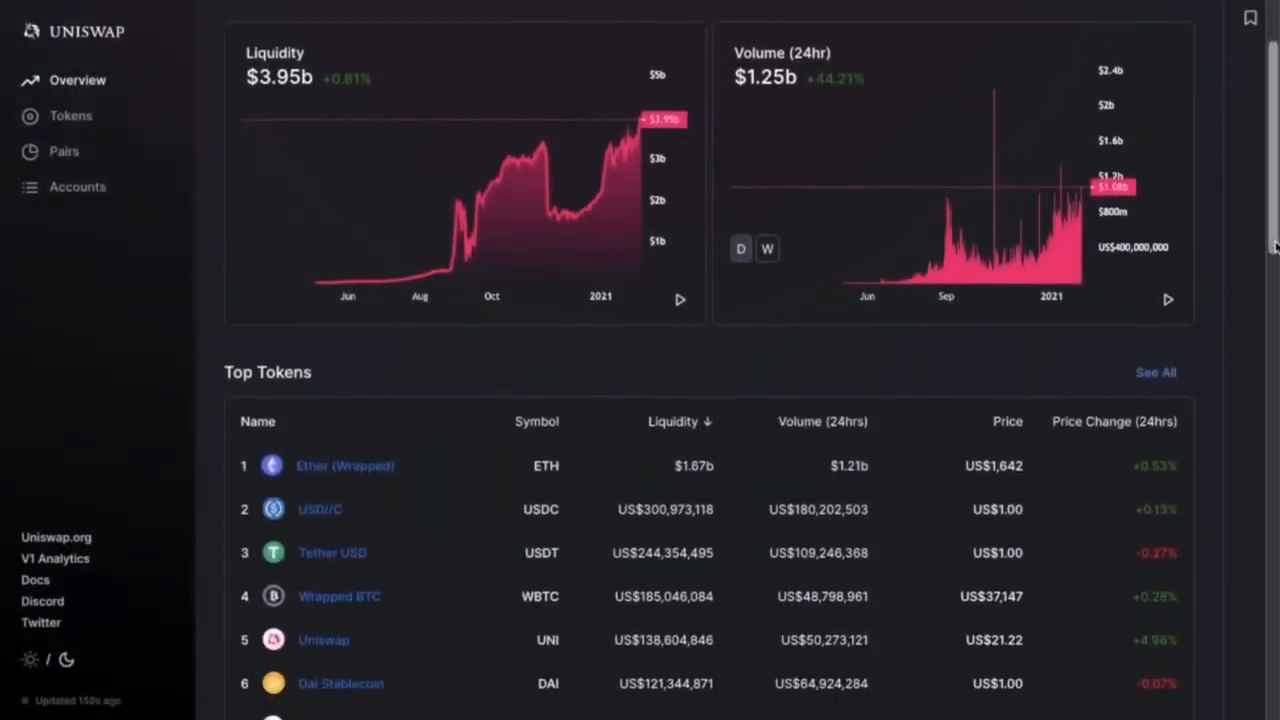
scroll(down, 3)
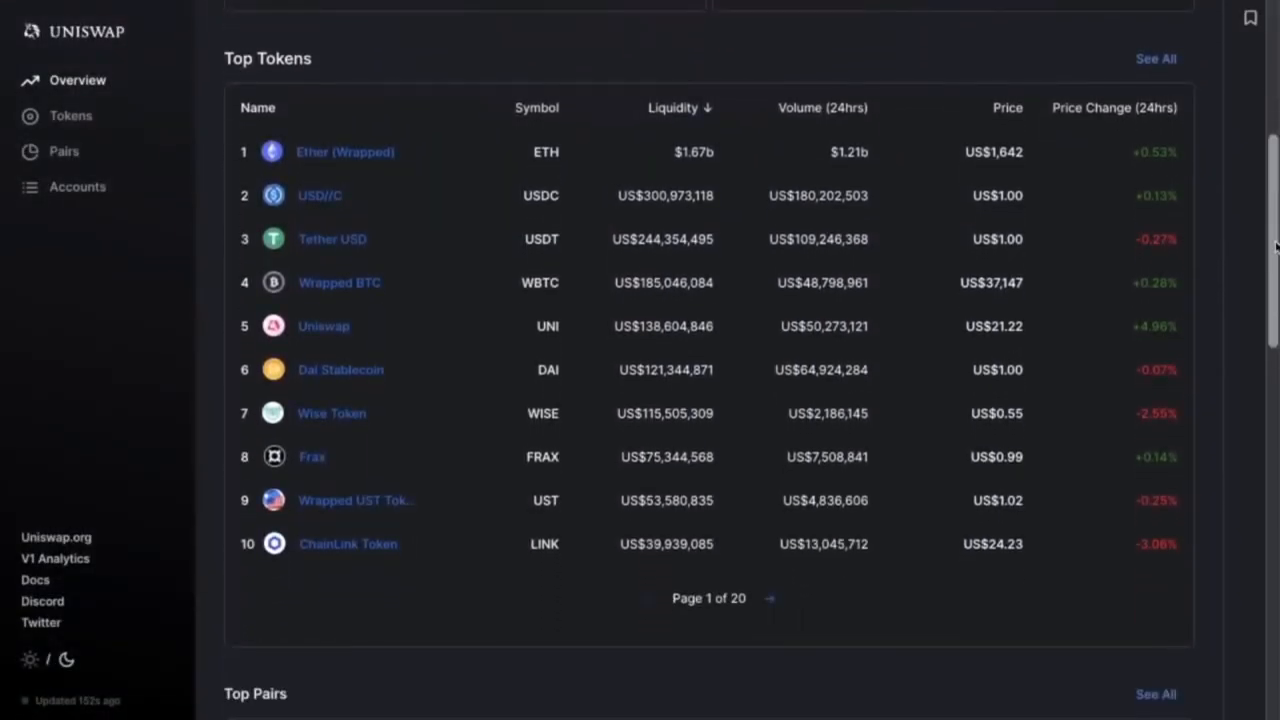
scroll(down, 3)
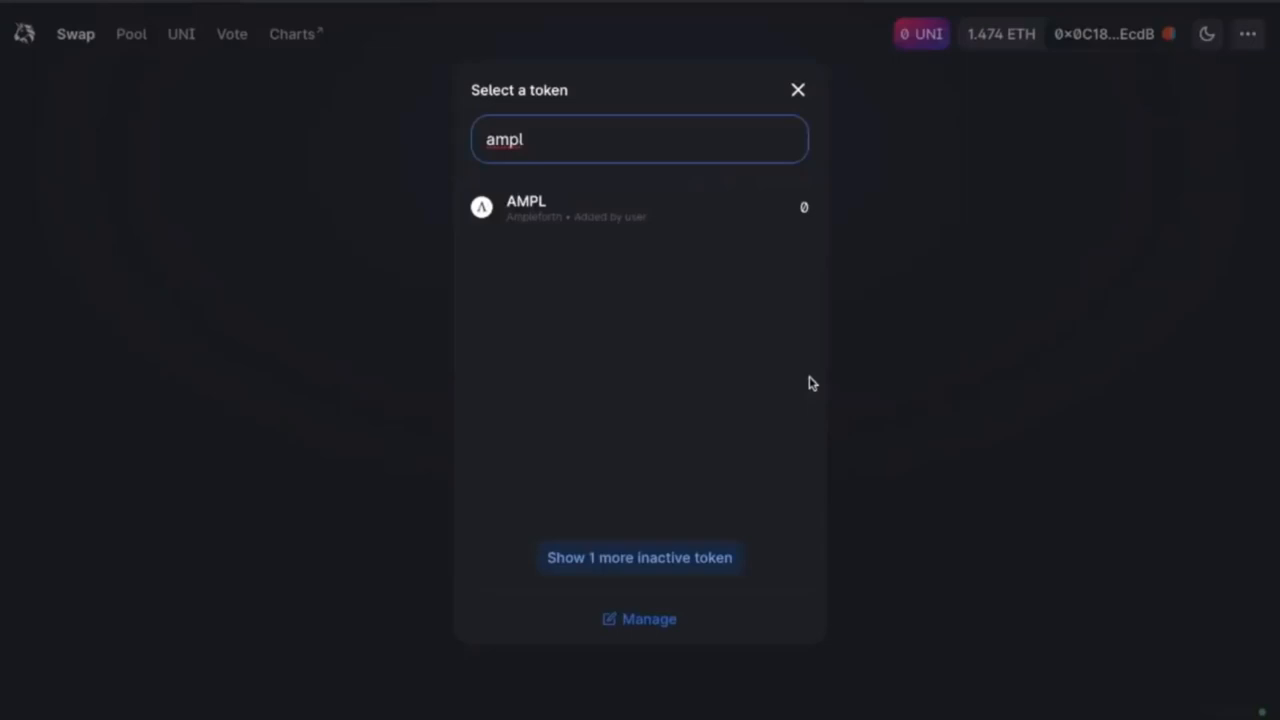
click(649, 618)
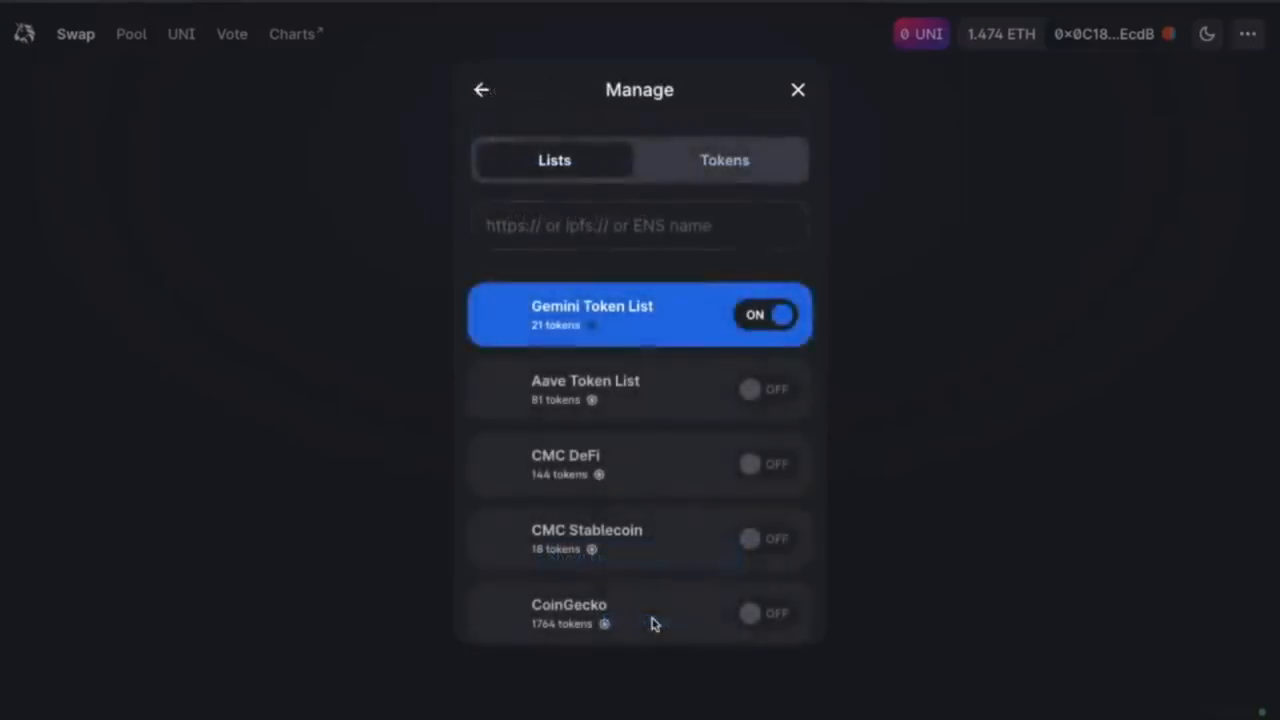